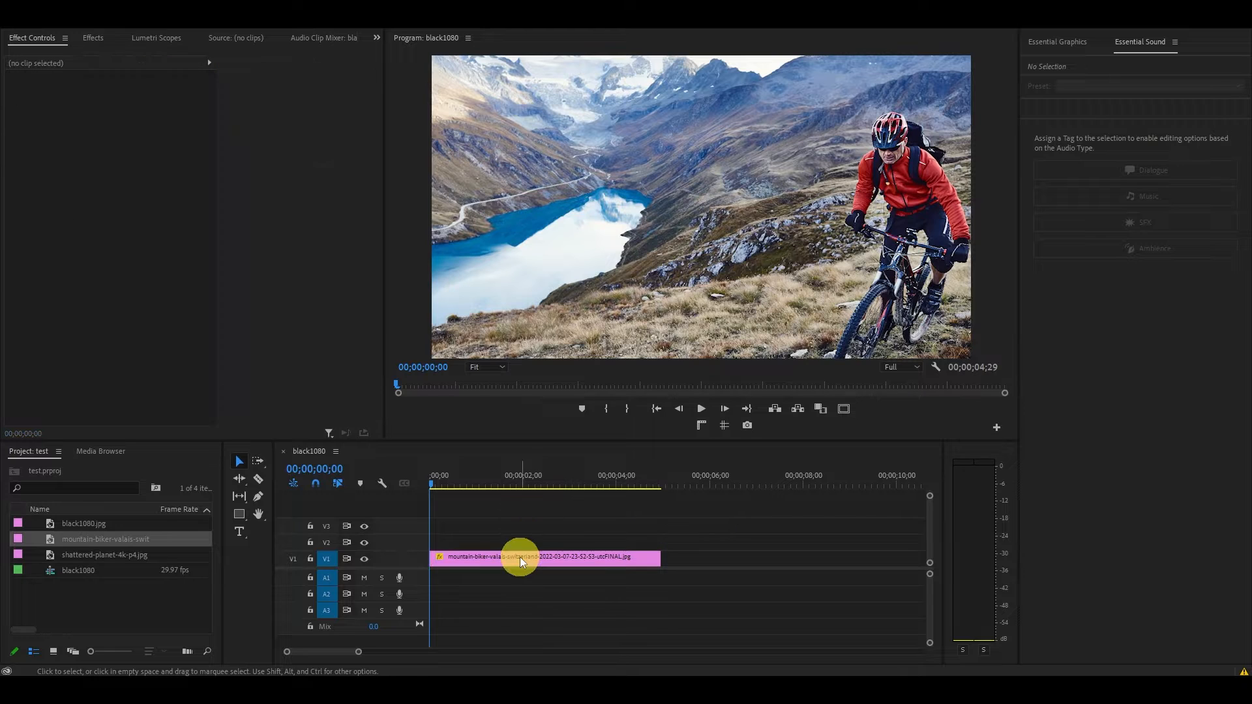
Step: Select the mountain biker clip on V1 to show its Motion and Opacity keyframes
click(520, 557)
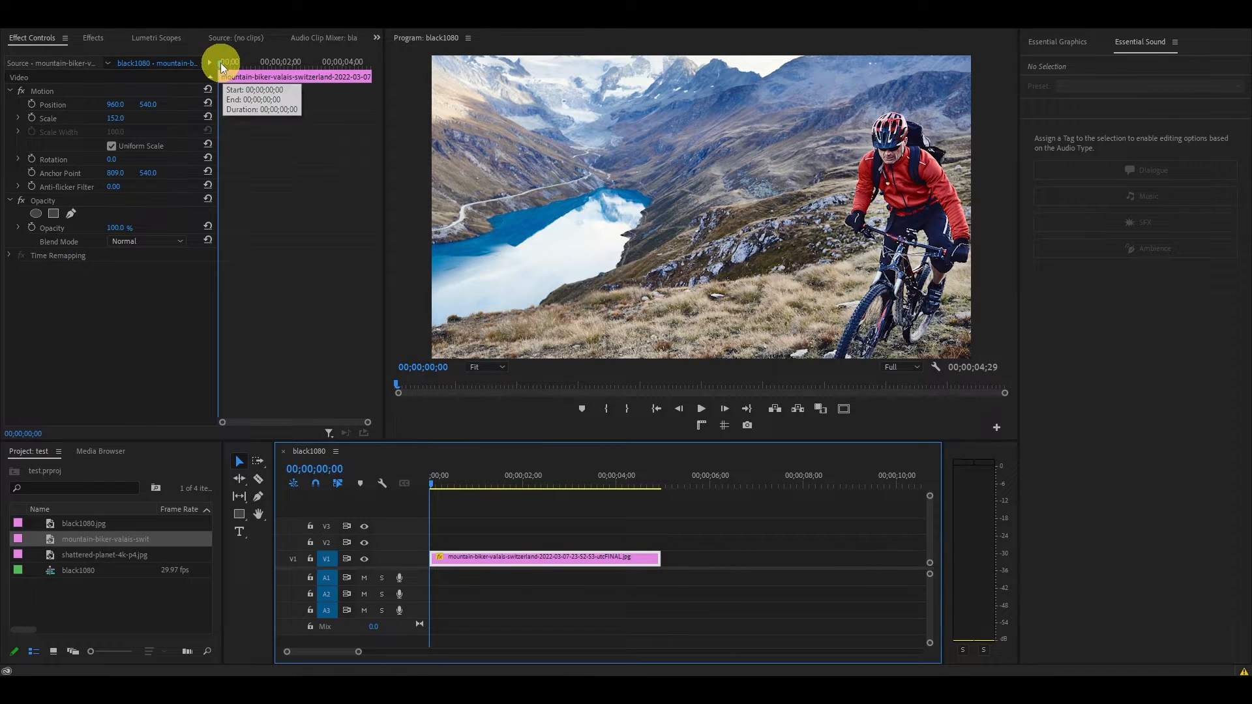
mouse_move(359, 197)
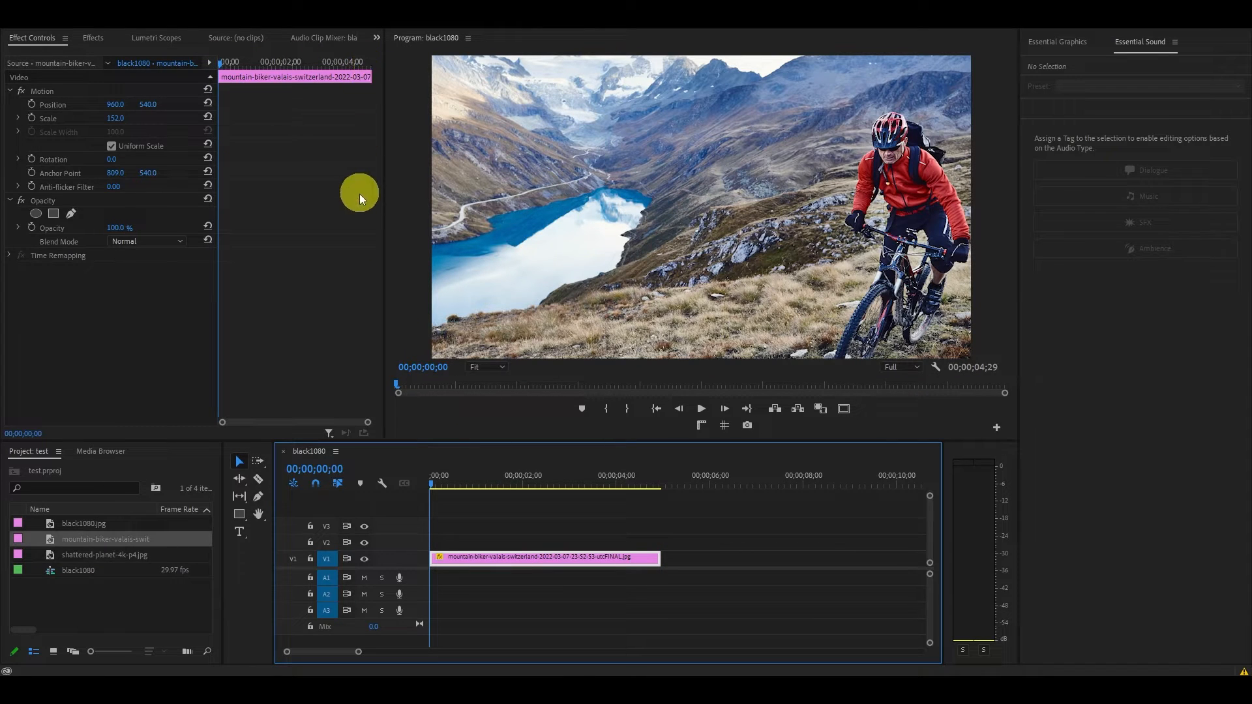
mouse_move(637, 522)
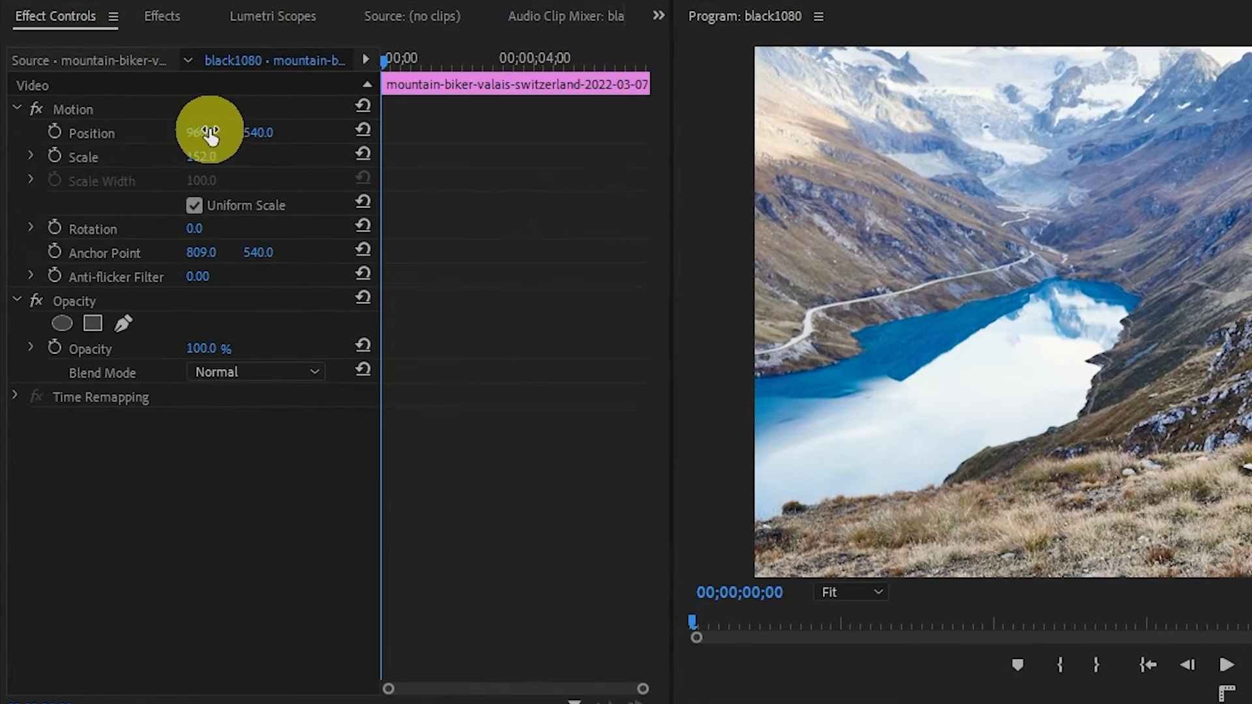
click(54, 133)
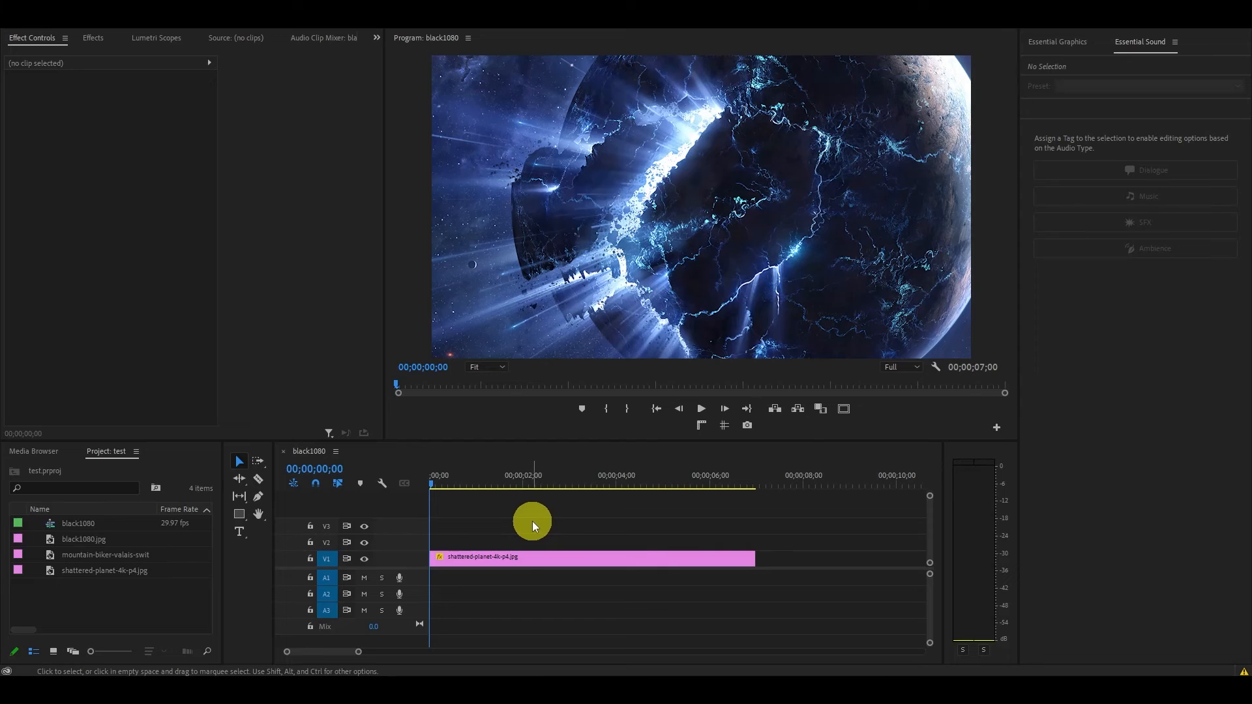
Step: Select the planet clip and move the playhead to about 00;00;06;10
click(545, 558)
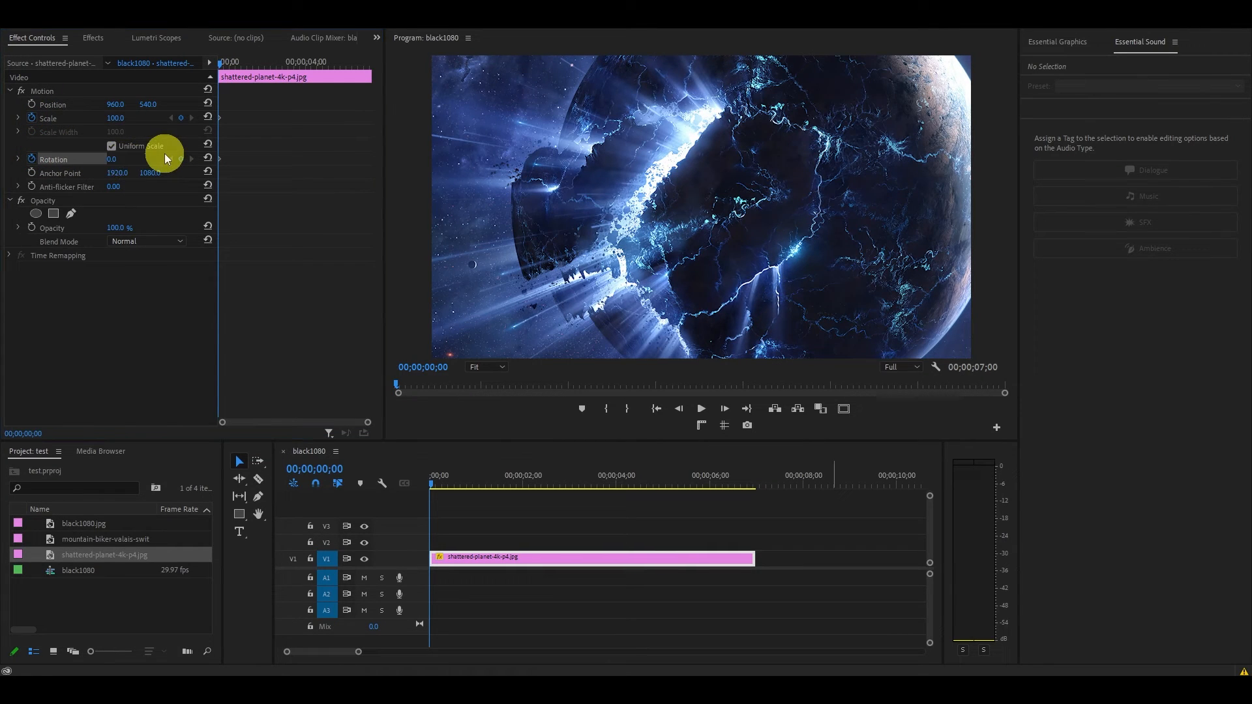
drag(232, 71, 359, 70)
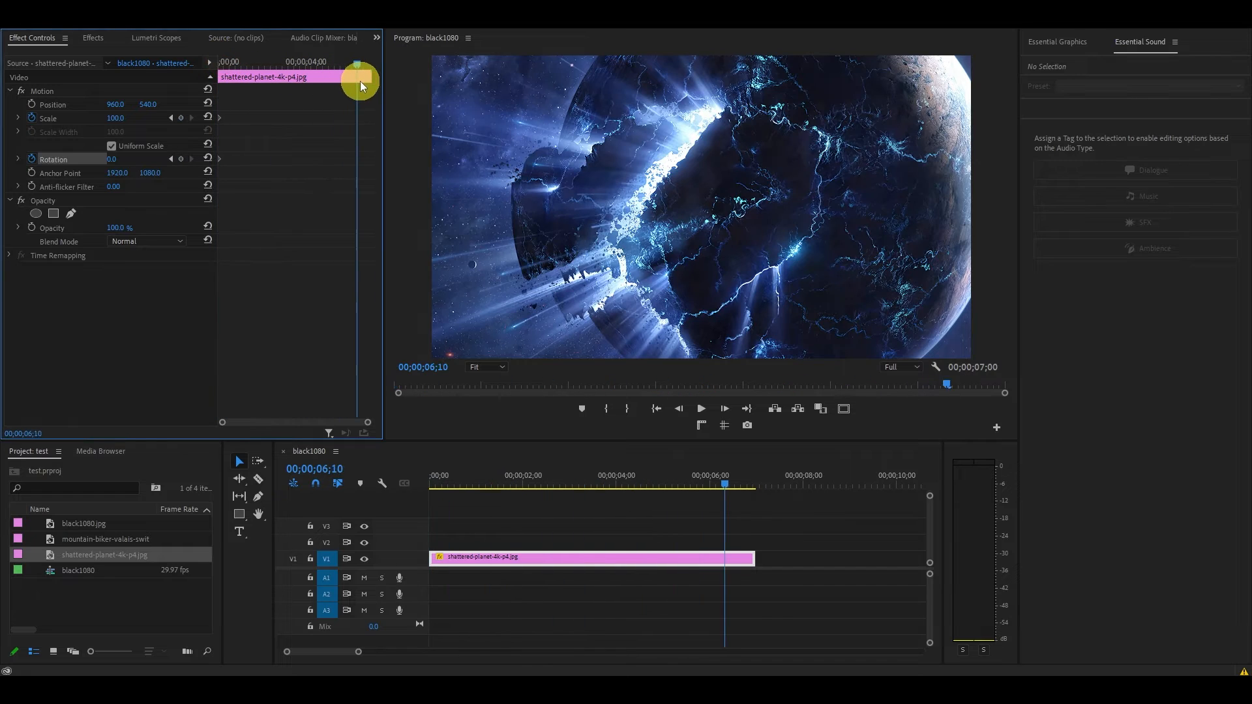